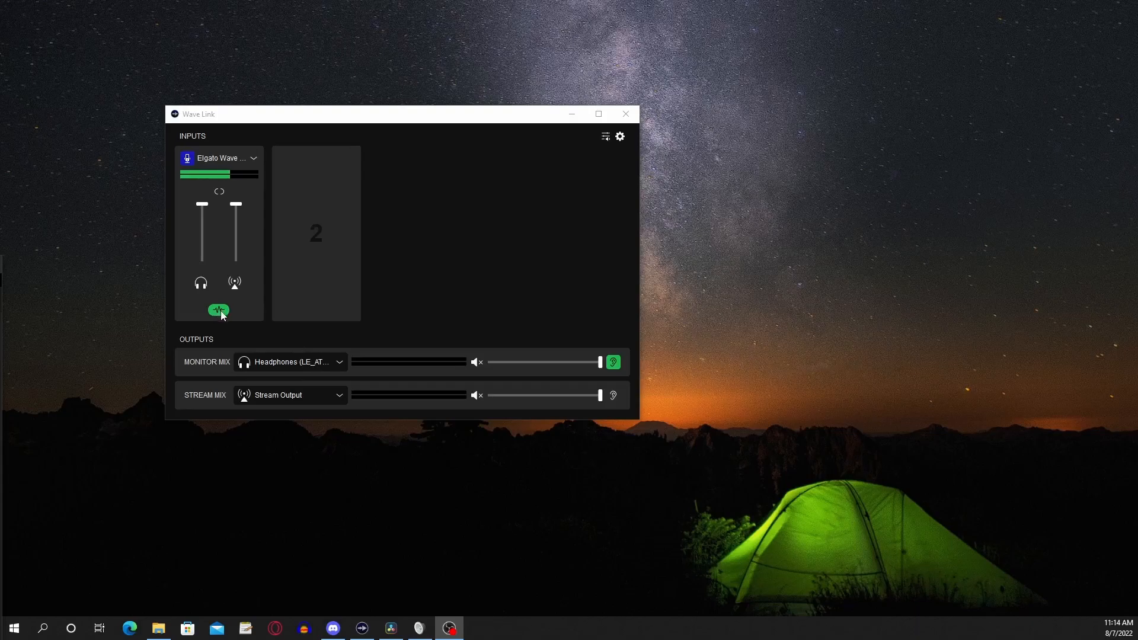
From the microphone's Audio Effects list, choose Get More Audio Effects to reach Elgato's recommended VSTs.
{"action": "left_click", "coordinate": [218, 309]}
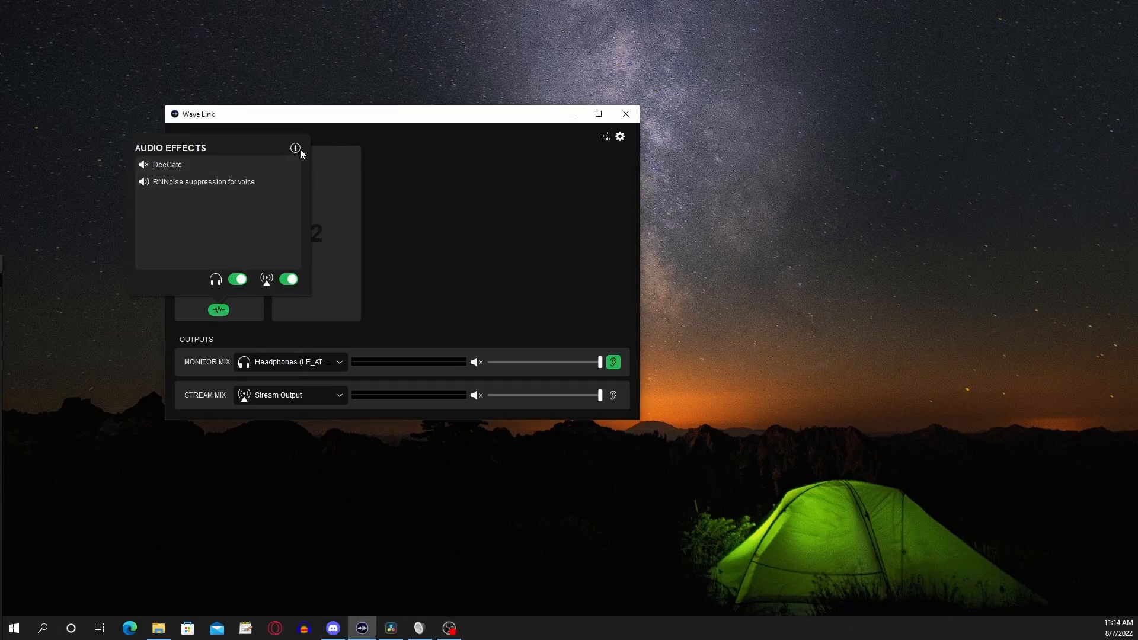
{"action": "mouse_move", "coordinate": [295, 150]}
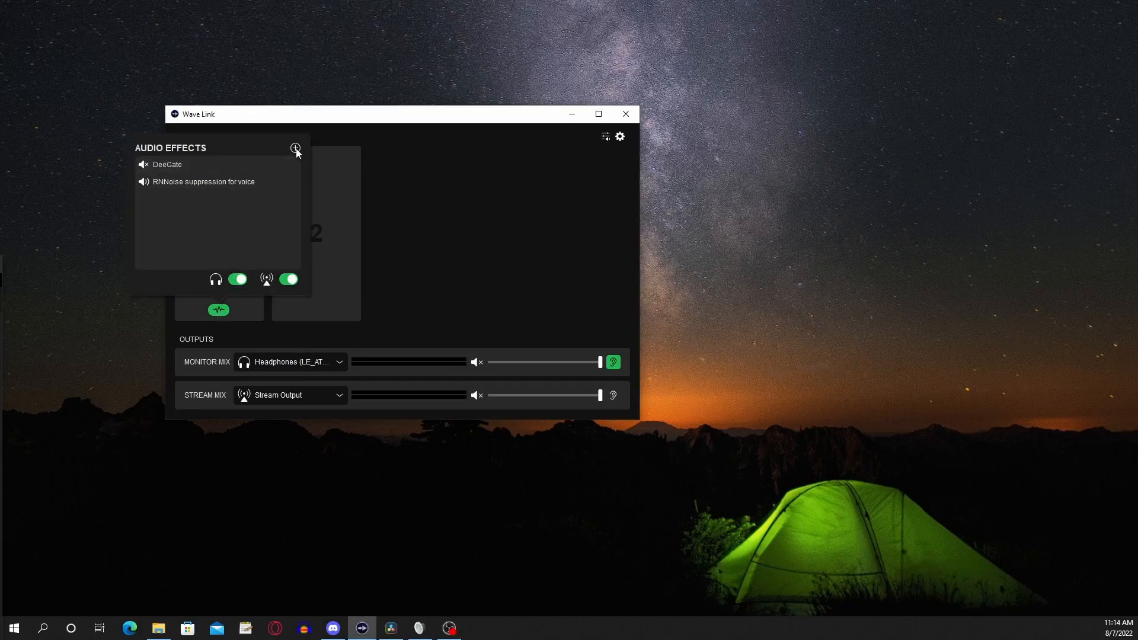
{"action": "left_click", "coordinate": [296, 148]}
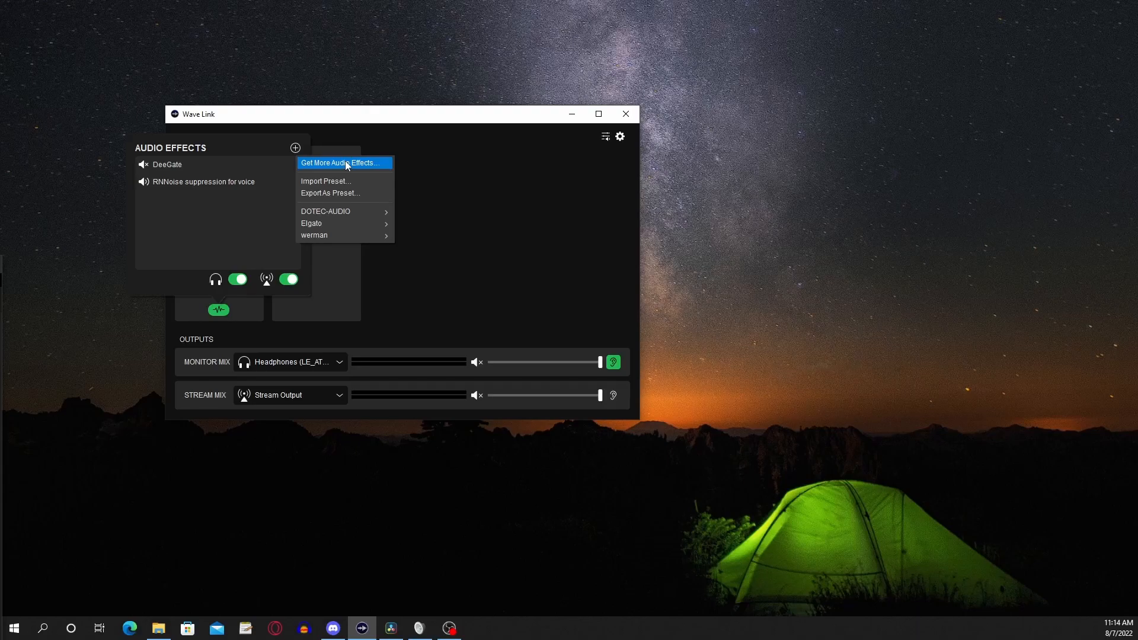
{"action": "left_click", "coordinate": [339, 162]}
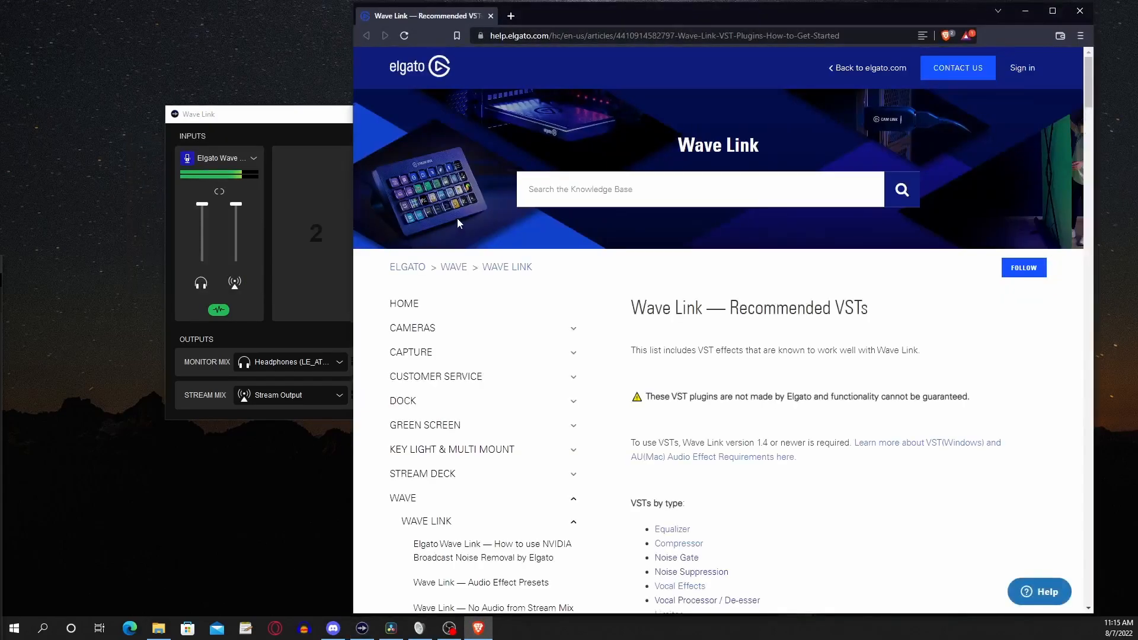
Jump to the Noise Suppression section and find the RNNoise GitHub link among the recommendations.
{"action": "scroll", "scroll_direction": "down", "scroll_amount": 3}
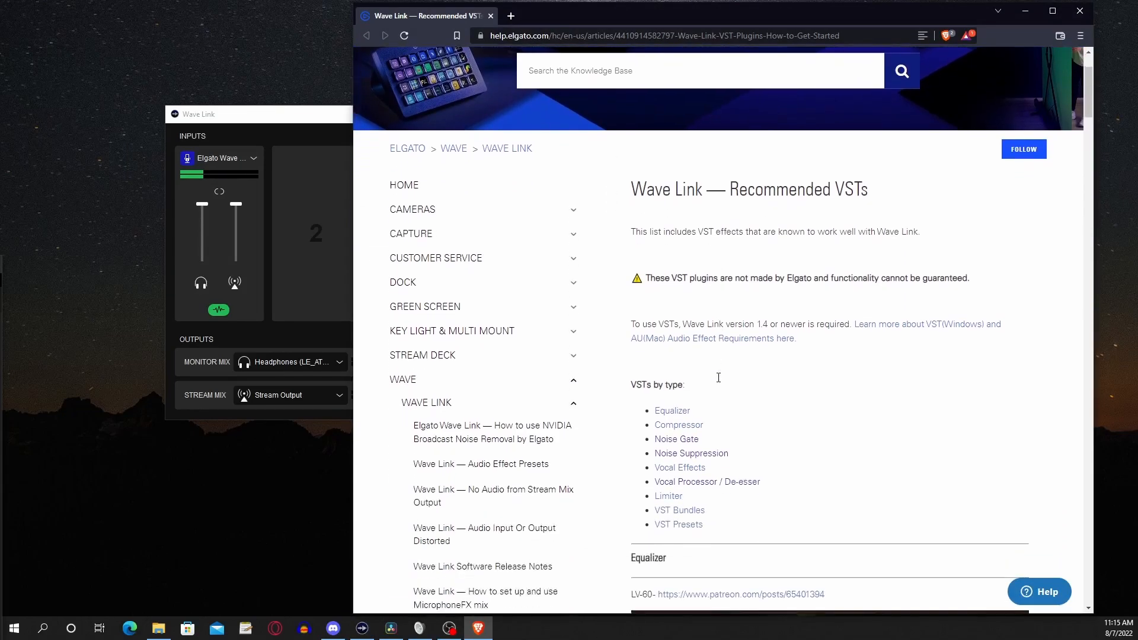
{"action": "scroll", "scroll_direction": "down", "scroll_amount": 3}
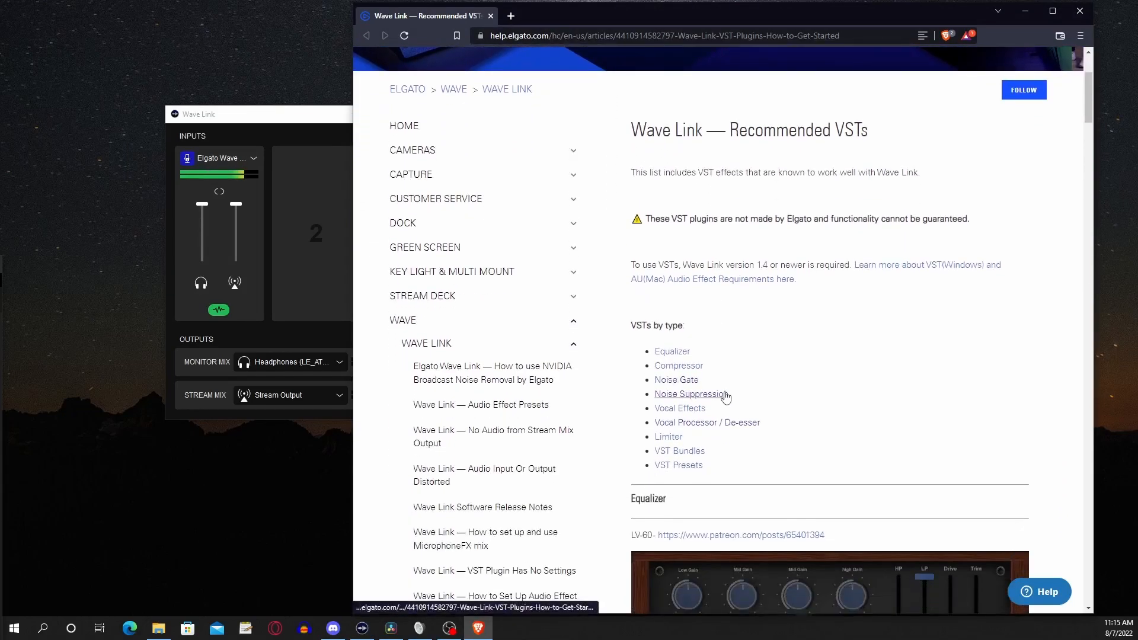
{"action": "left_click", "coordinate": [690, 393]}
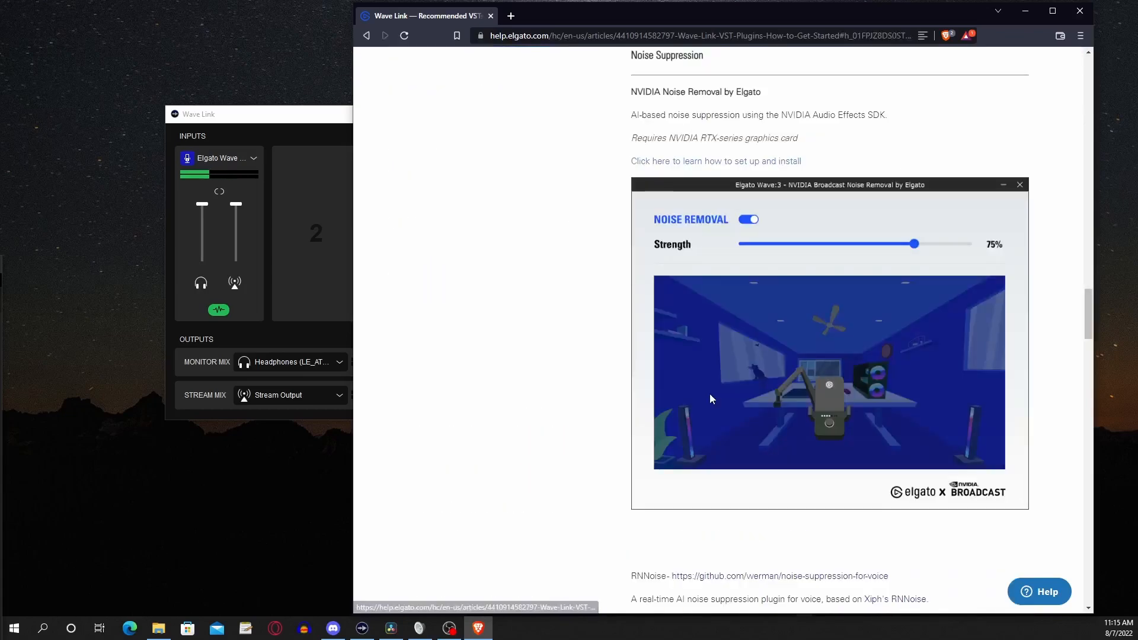
{"action": "scroll", "scroll_direction": "down", "scroll_amount": 3}
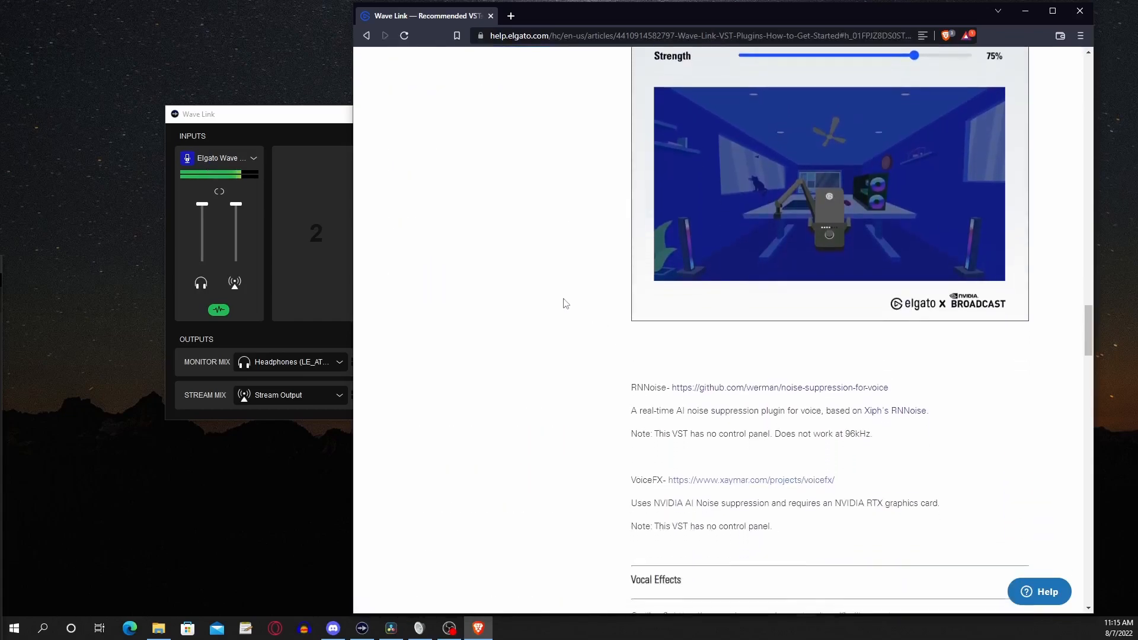
{"action": "scroll", "scroll_direction": "down", "scroll_amount": 3}
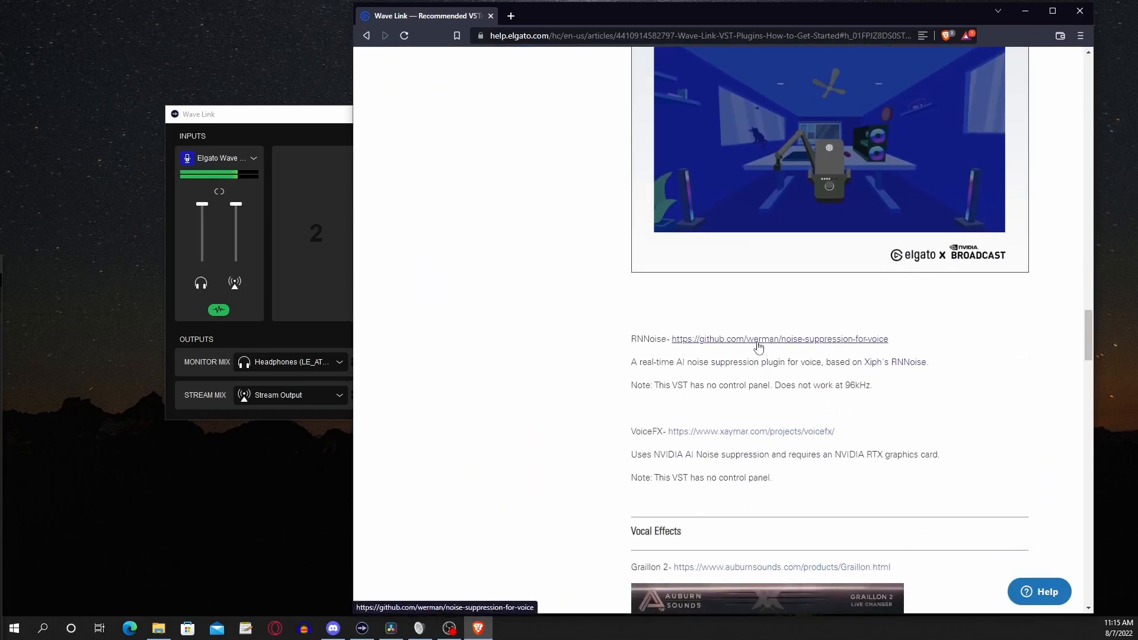
Reach the noise-suppression-for-voice v1.03 release listing the win-rnnoise.zip Windows asset.
{"action": "left_click", "coordinate": [778, 339]}
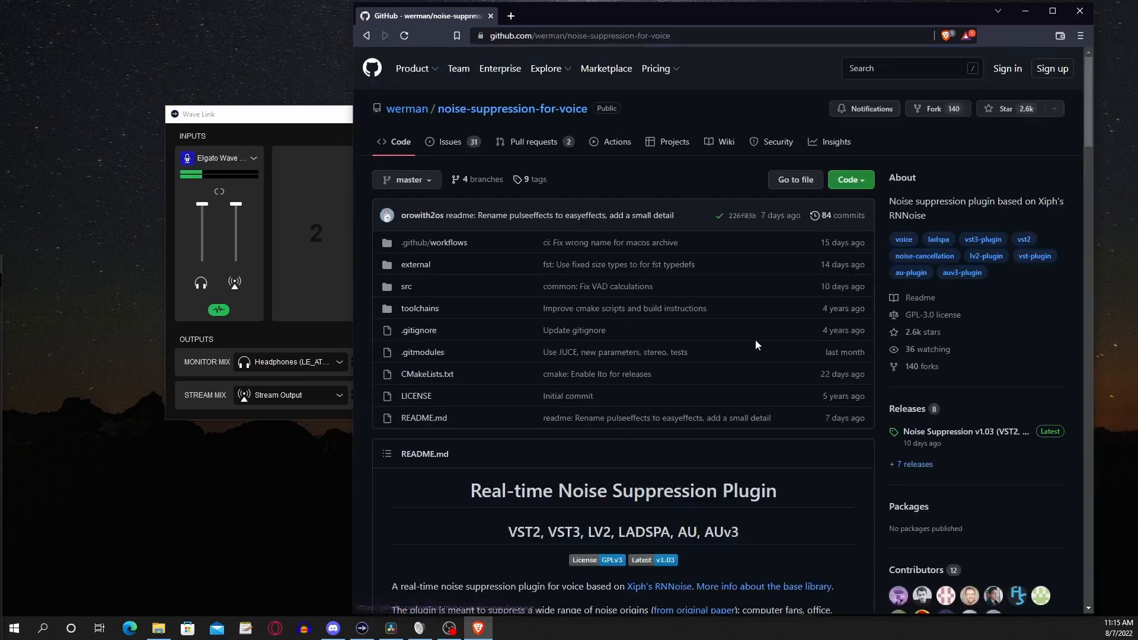
{"action": "scroll", "scroll_direction": "down", "scroll_amount": 3}
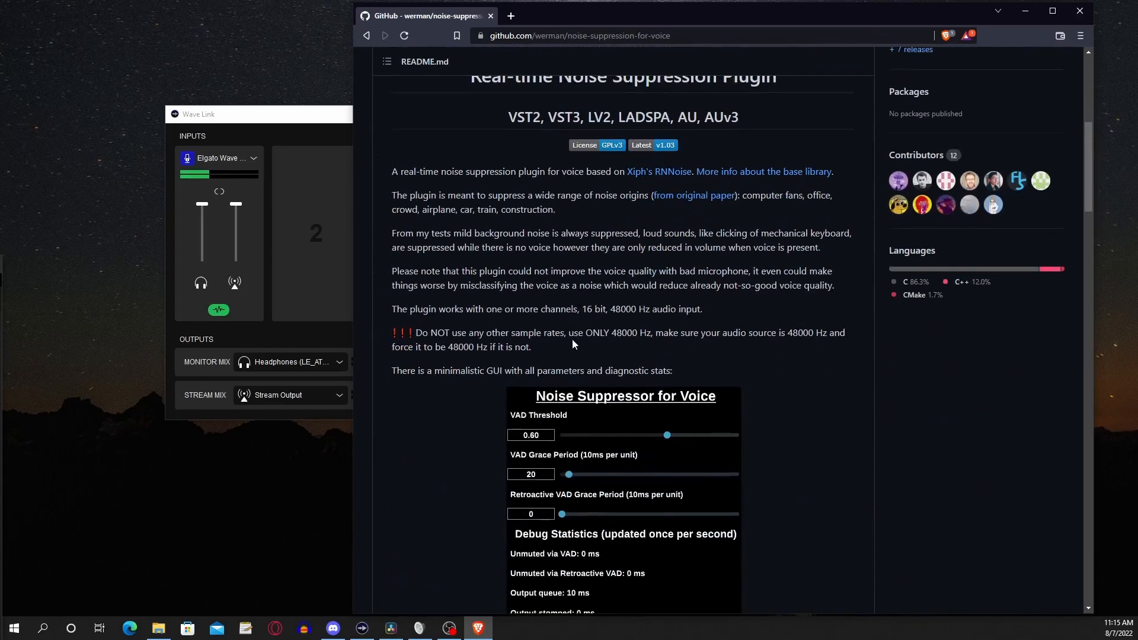
{"action": "scroll", "scroll_direction": "down", "scroll_amount": 3}
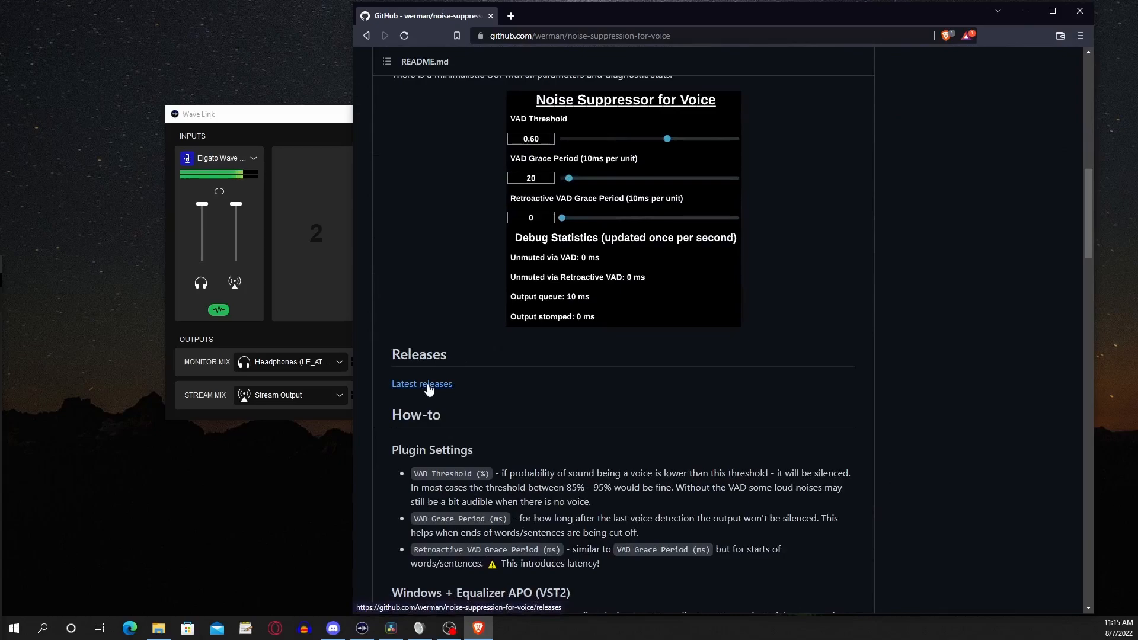
{"action": "left_click", "coordinate": [422, 383]}
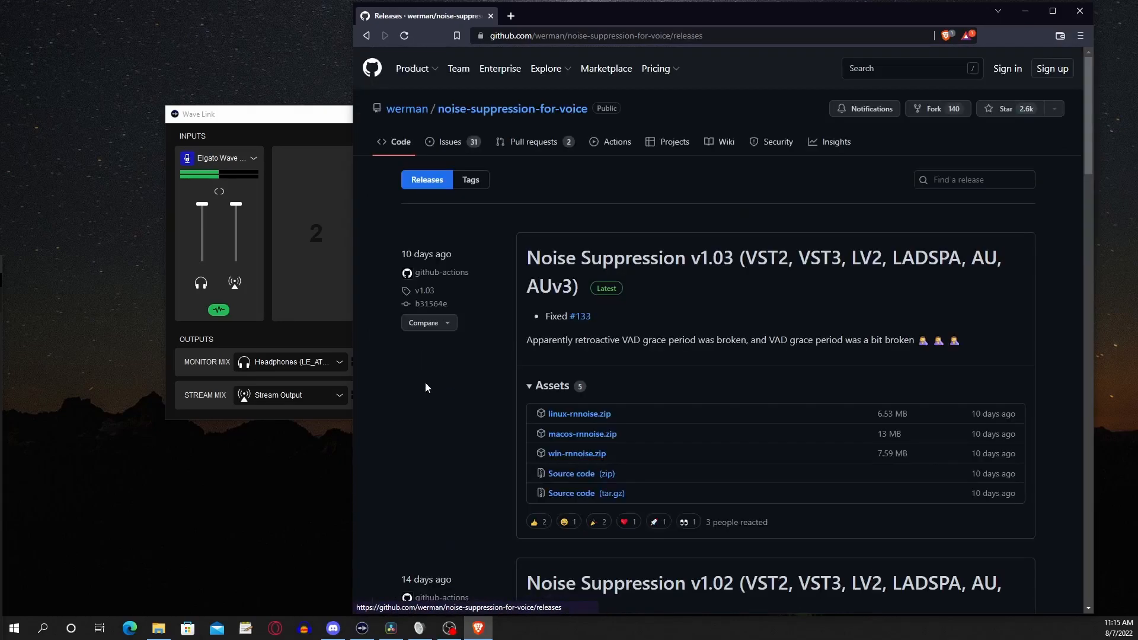
{"action": "scroll", "scroll_direction": "down", "scroll_amount": 3}
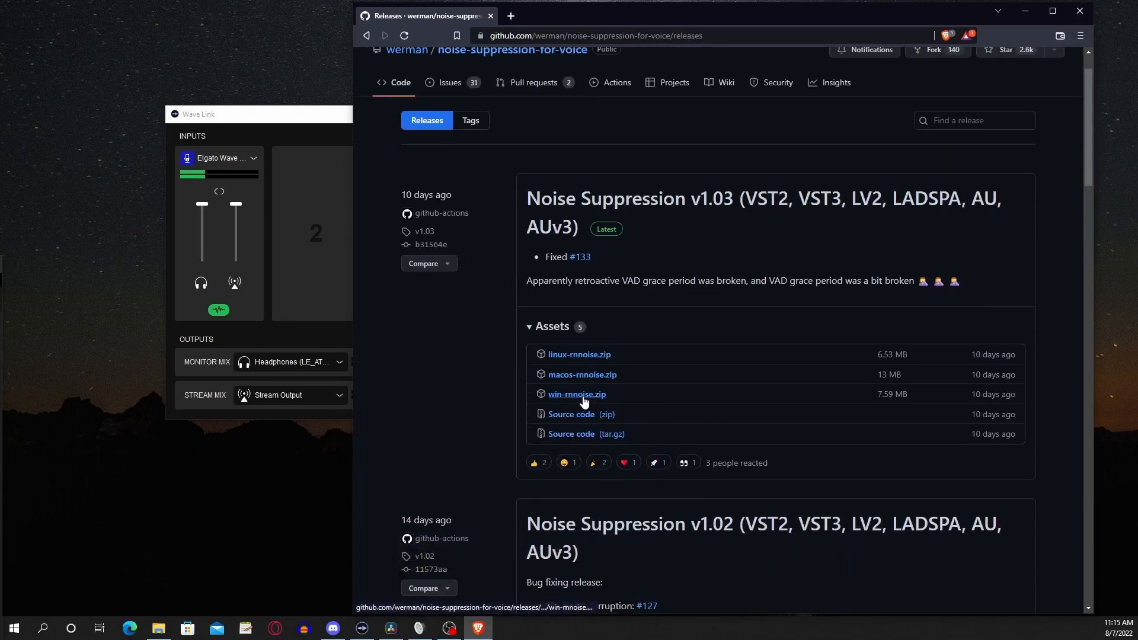
{"action": "mouse_move", "coordinate": [576, 393]}
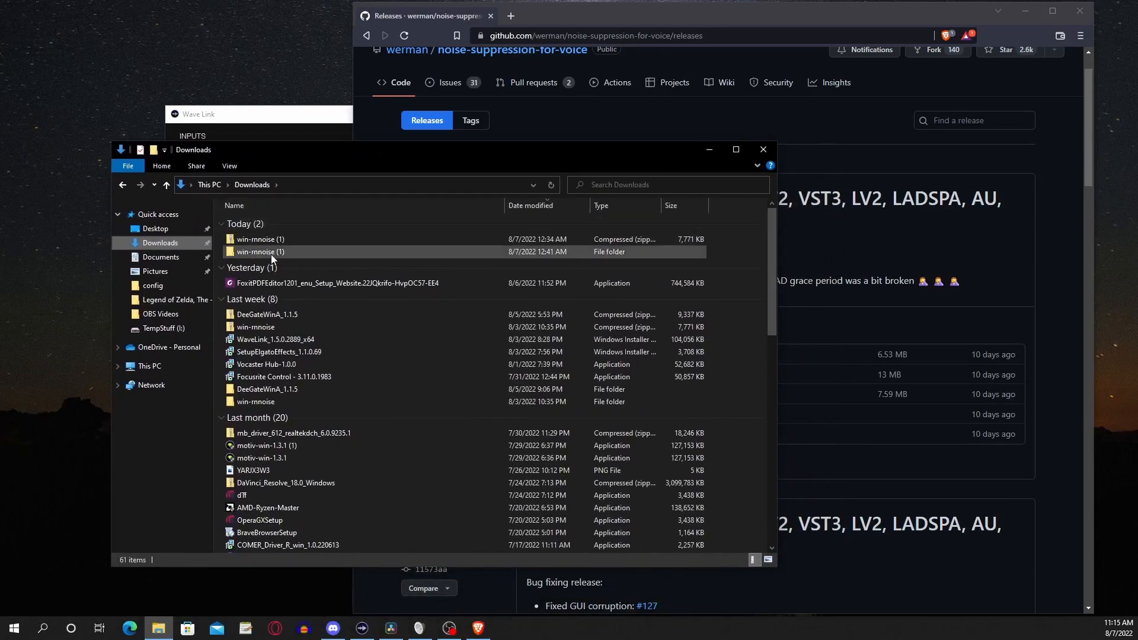
Drill into win-rnnoise (1) > win-rnnoise > rnnoise.vst3 > Contents to the x86_64-win folder.
{"action": "right_click", "coordinate": [260, 239]}
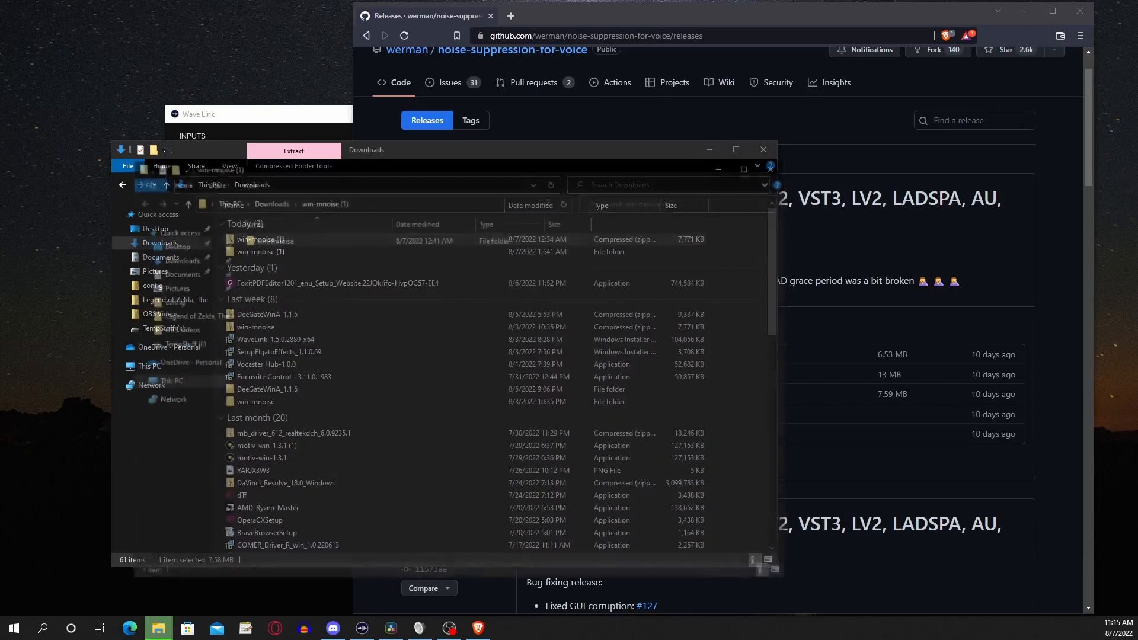
{"action": "double_click", "coordinate": [259, 252]}
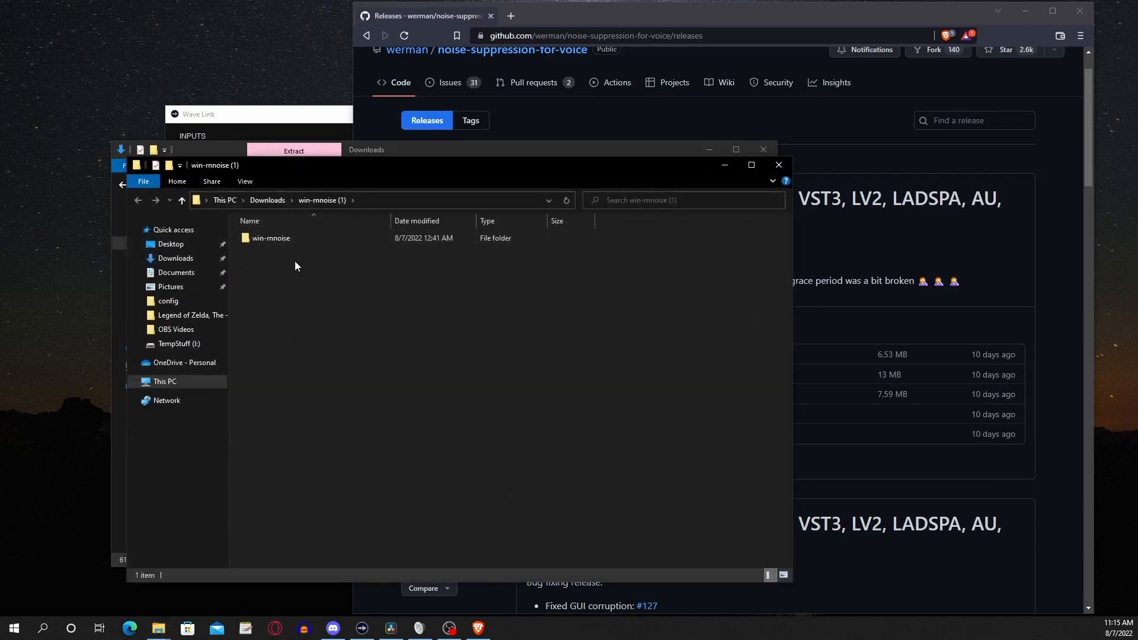
{"action": "double_click", "coordinate": [270, 238]}
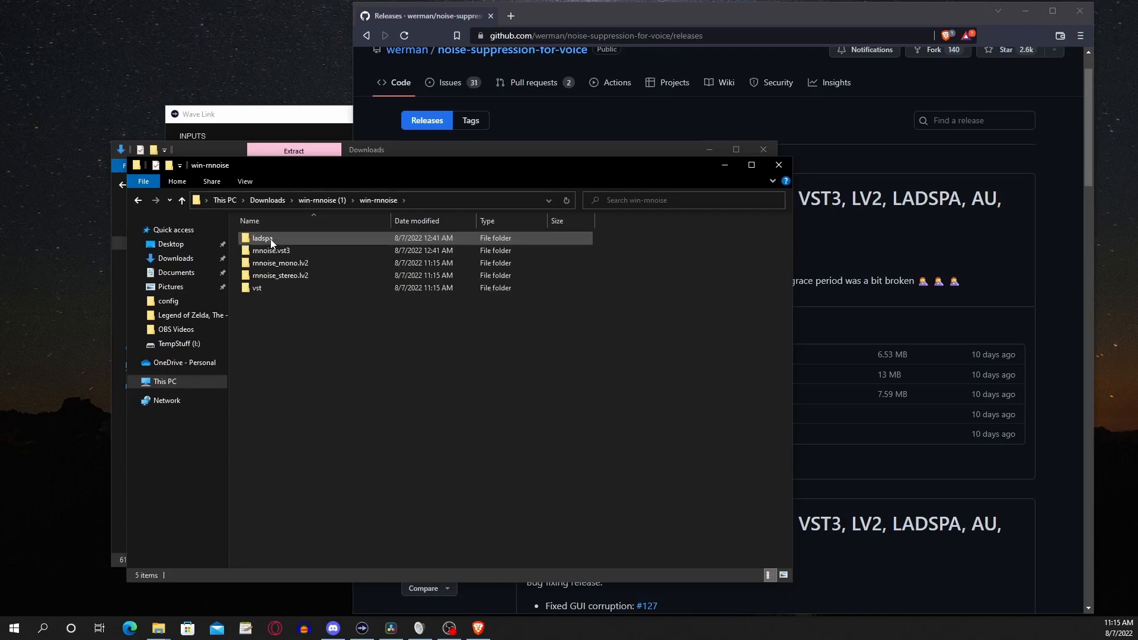
{"action": "left_click", "coordinate": [270, 250]}
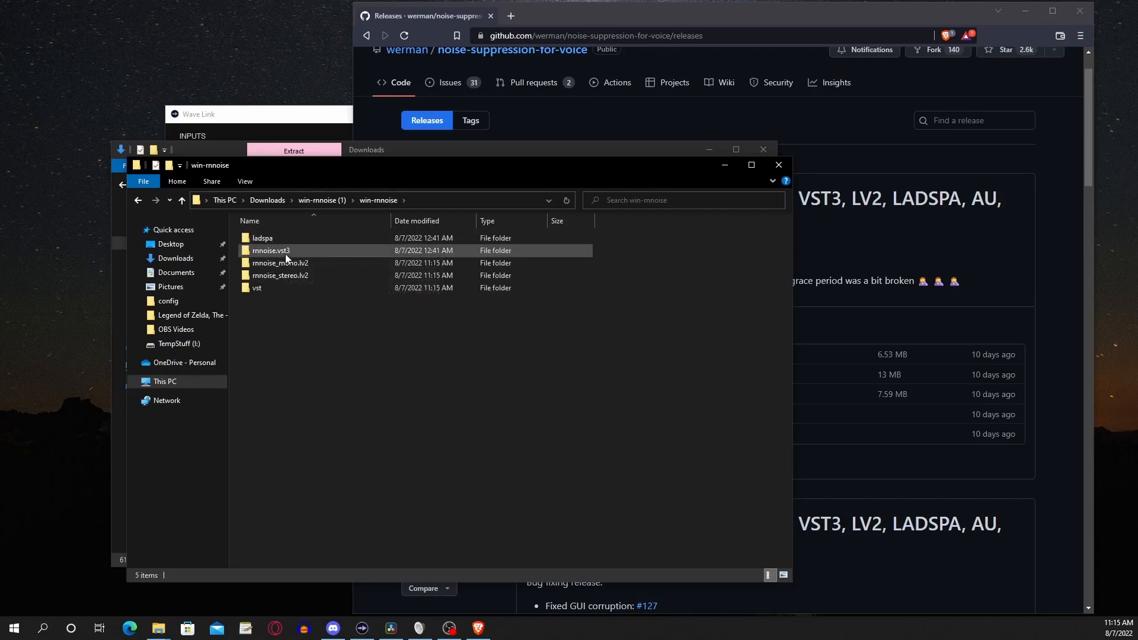
{"action": "double_click", "coordinate": [270, 250]}
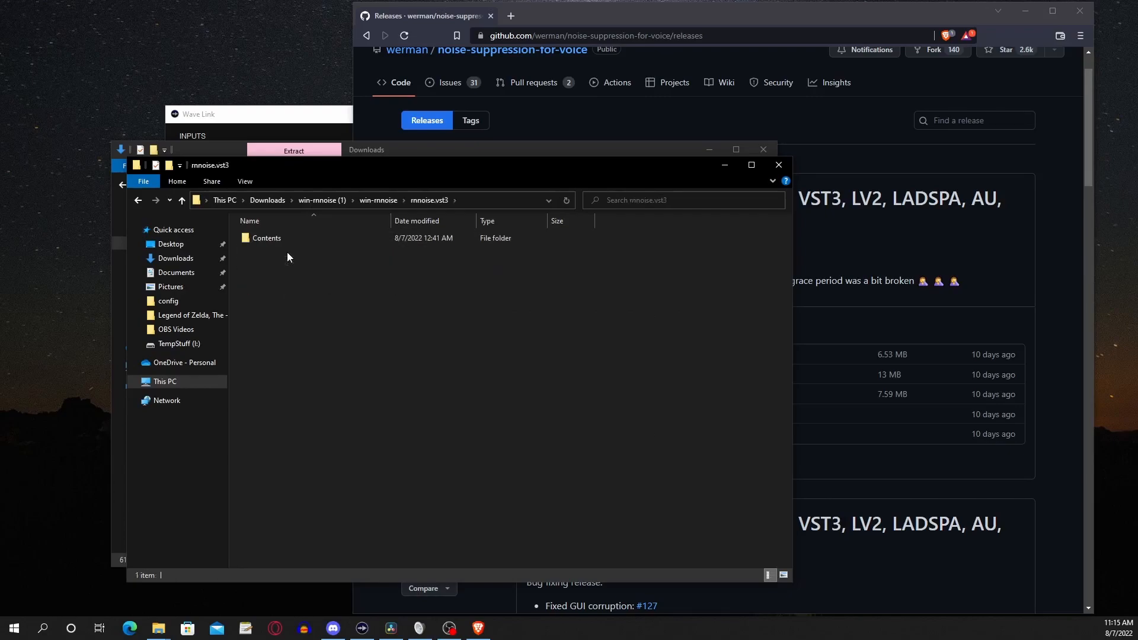
{"action": "double_click", "coordinate": [267, 237]}
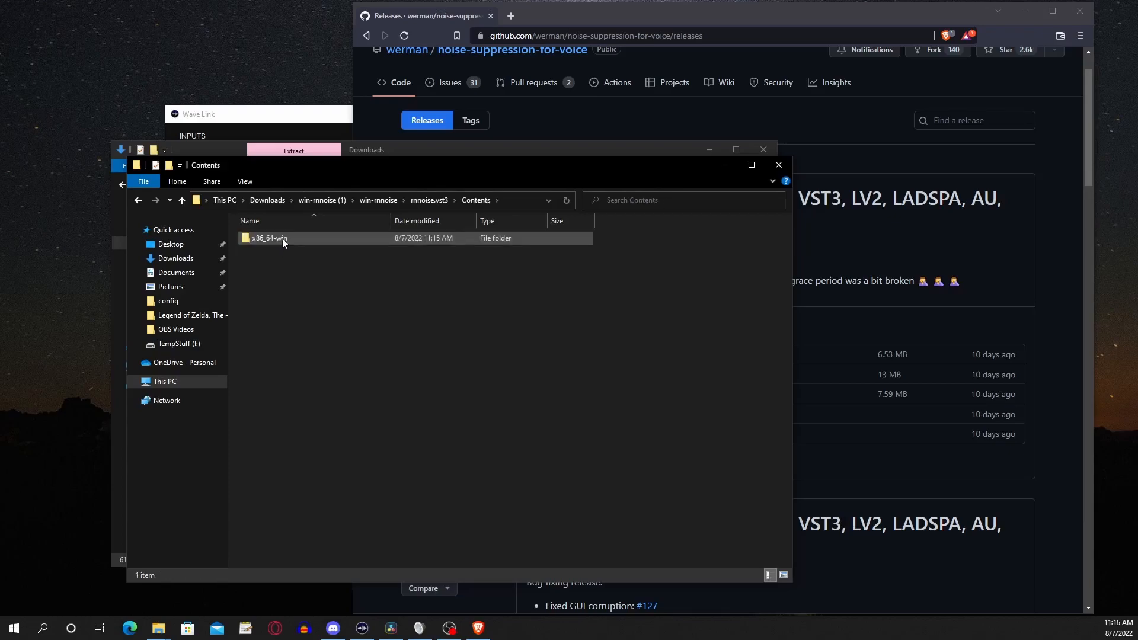
{"action": "right_click", "coordinate": [271, 238]}
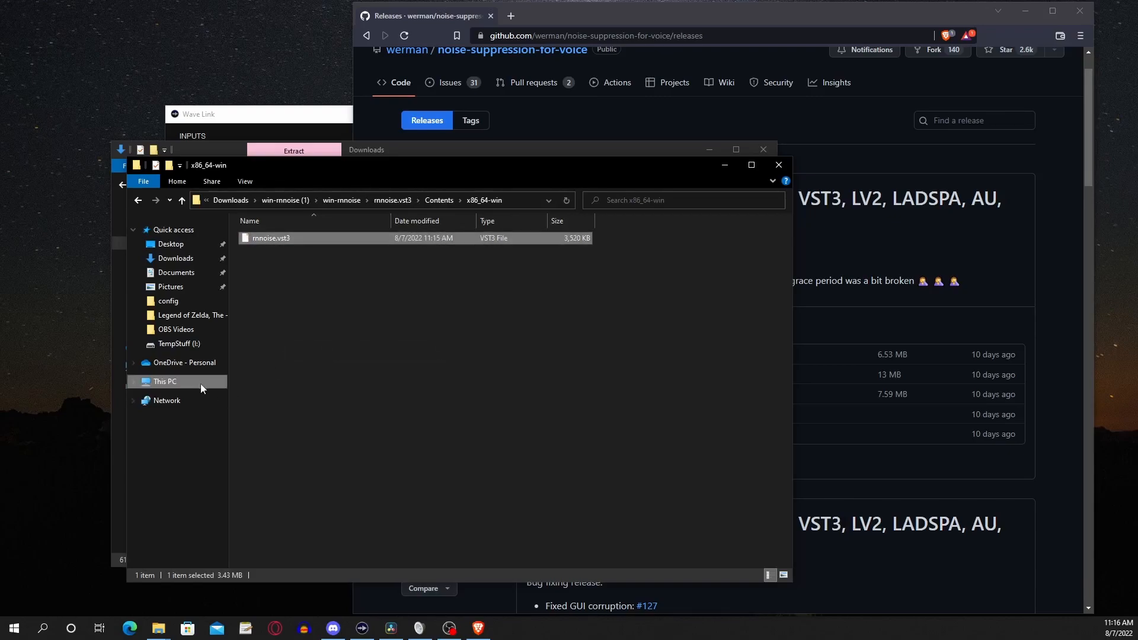
Navigate C: > Program Files > Common Files > VST3, where rnnoise.vst3 sits beside DeeGate.vst3.
{"action": "left_click", "coordinate": [165, 380]}
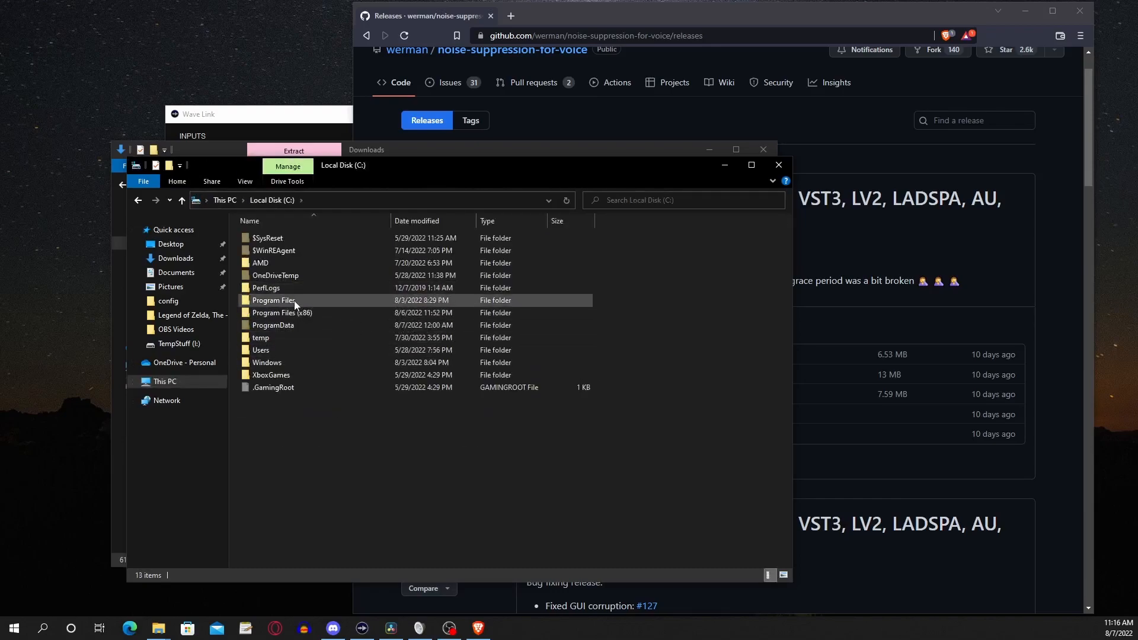
{"action": "double_click", "coordinate": [274, 300]}
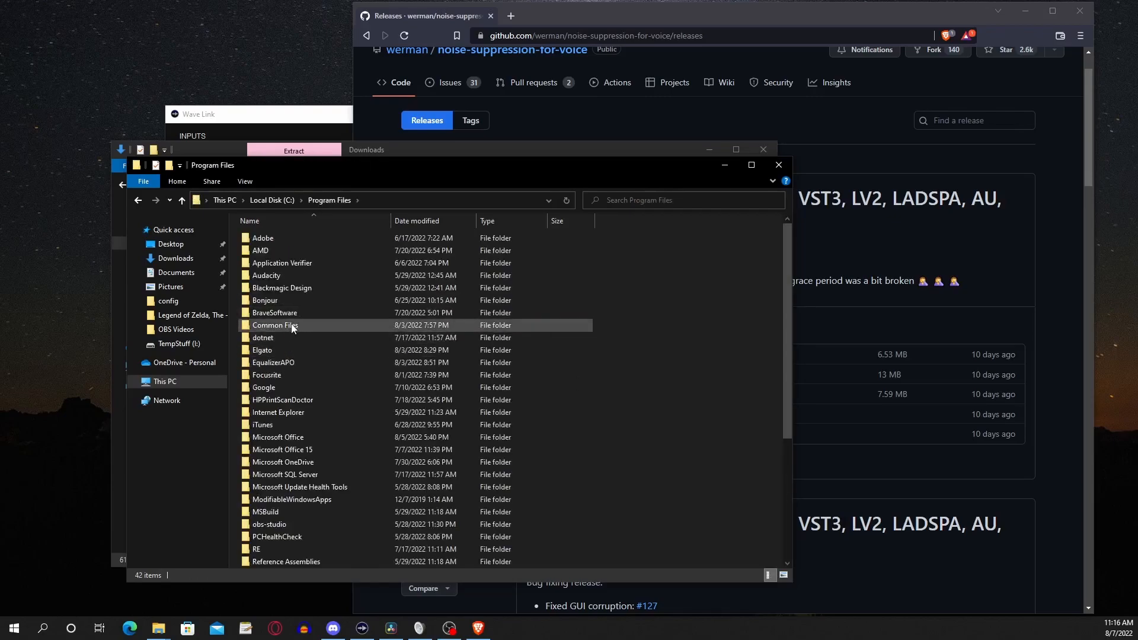
{"action": "double_click", "coordinate": [275, 325]}
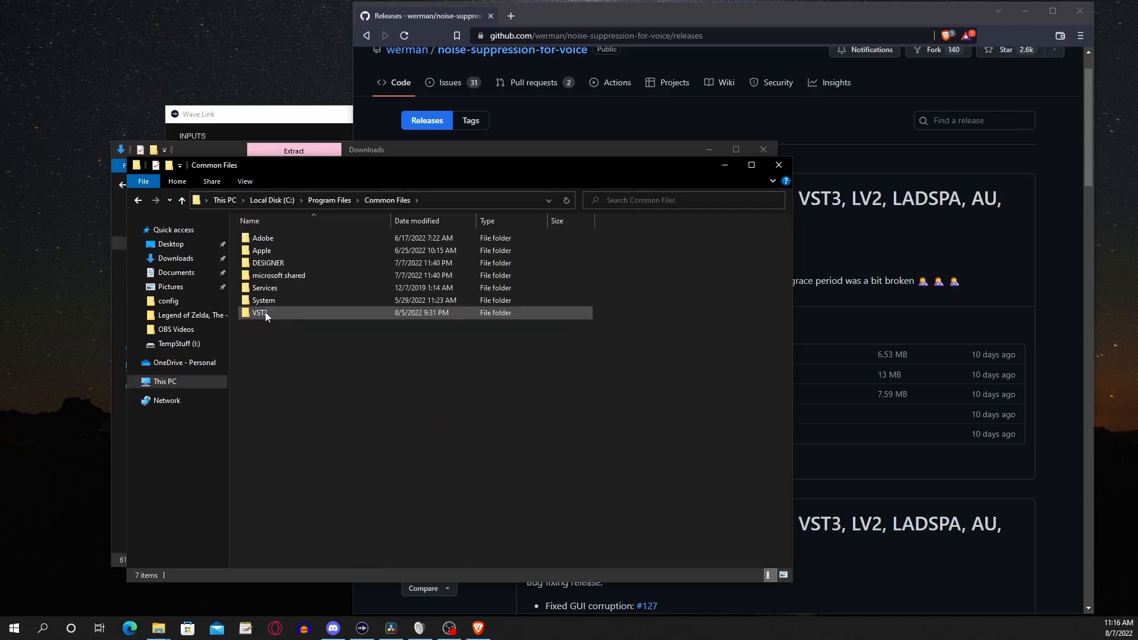
{"action": "double_click", "coordinate": [260, 312]}
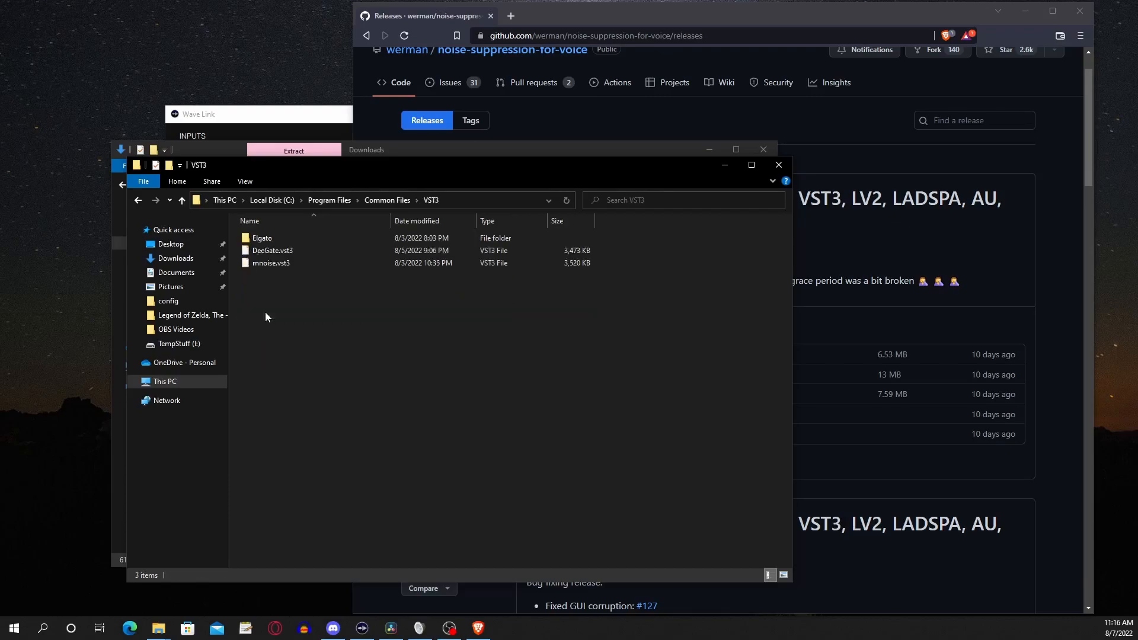
{"action": "mouse_move", "coordinate": [316, 328]}
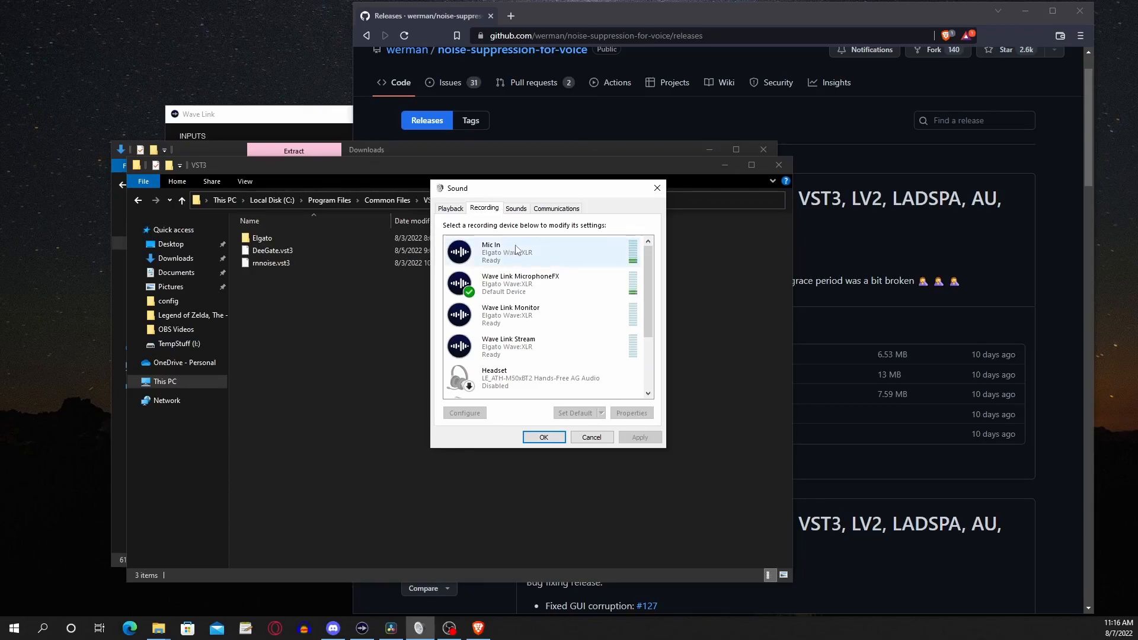
Select Wave Link MicrophoneFX in the Recording devices list, shown as the Default Device.
{"action": "left_click", "coordinate": [537, 284]}
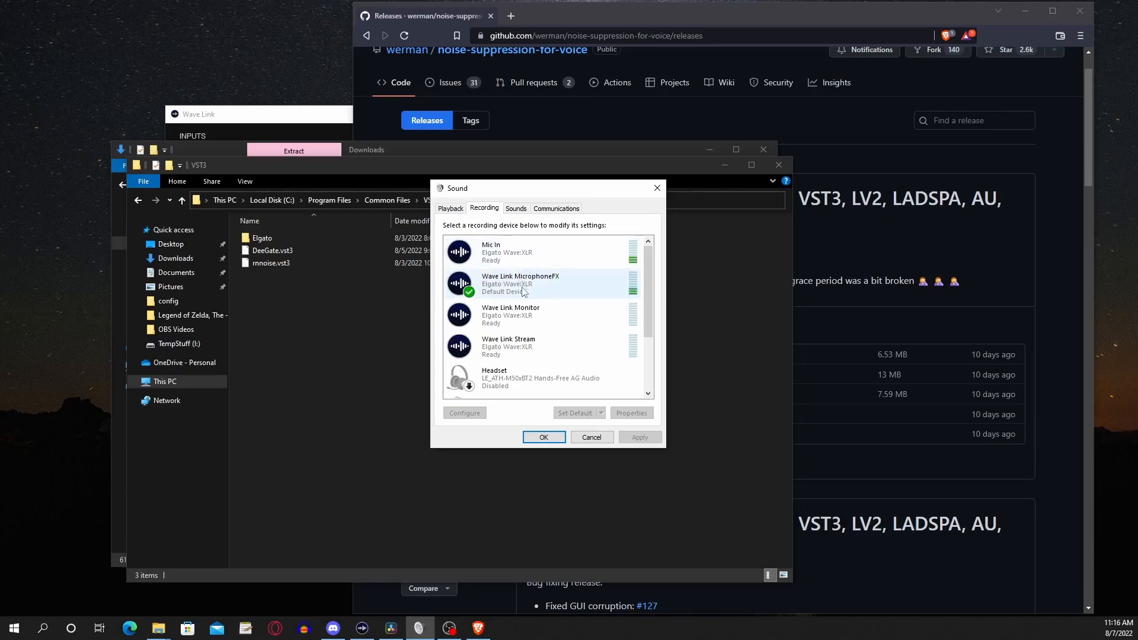
{"action": "left_click", "coordinate": [516, 251]}
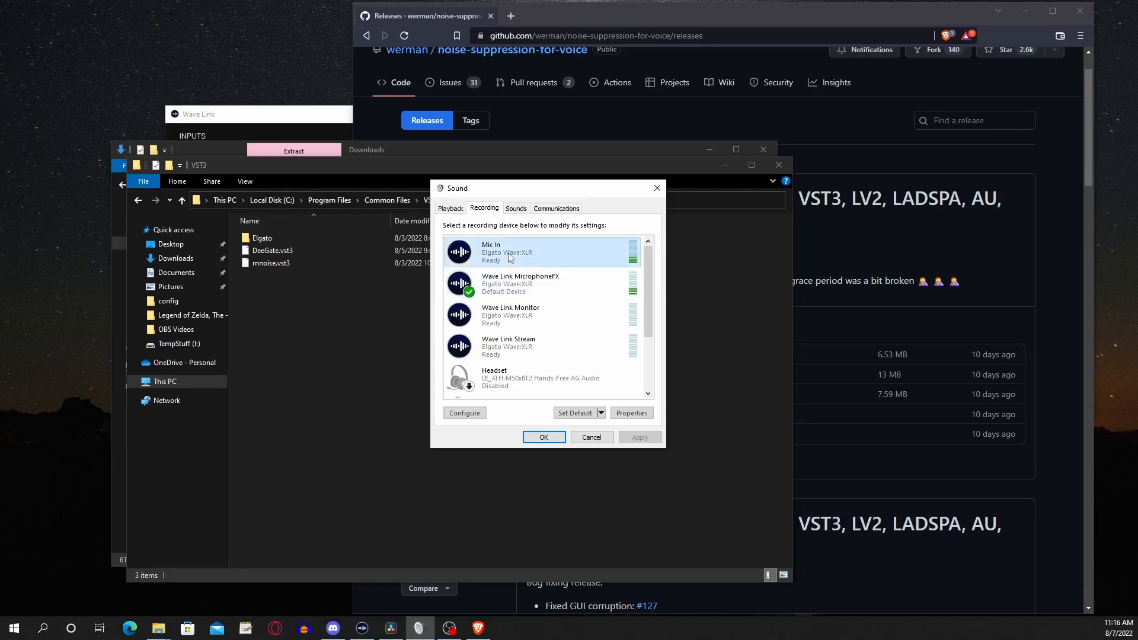
{"action": "left_click", "coordinate": [520, 283]}
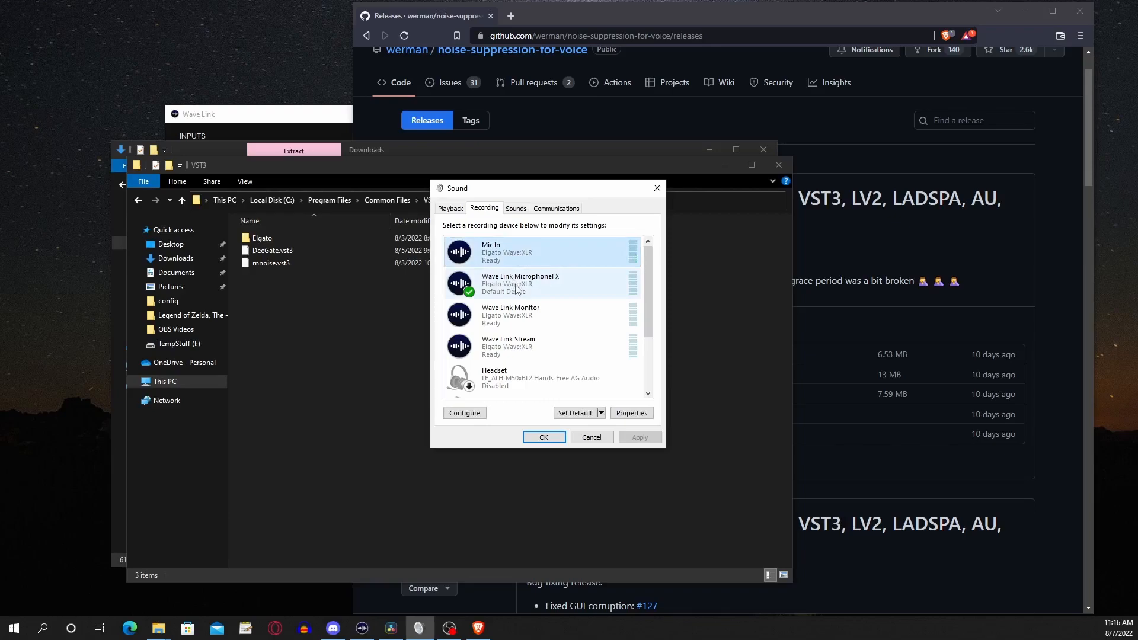
{"action": "left_click", "coordinate": [520, 283]}
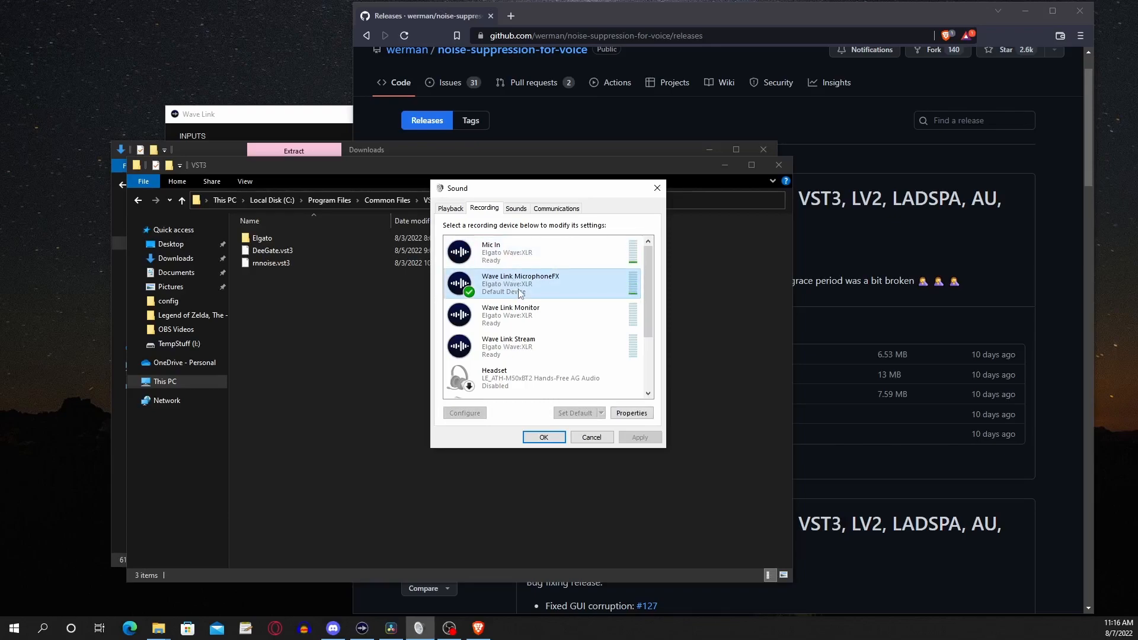